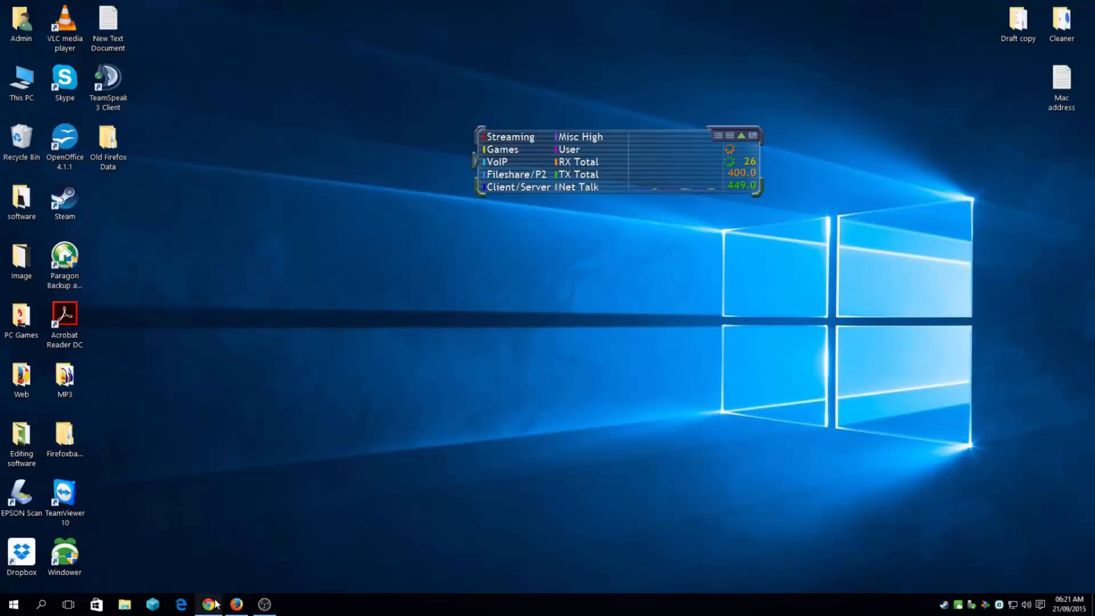
- Open cfos.de in Chrome and show the cFosSpeed Traffic Shaping product overview
click(208, 604)
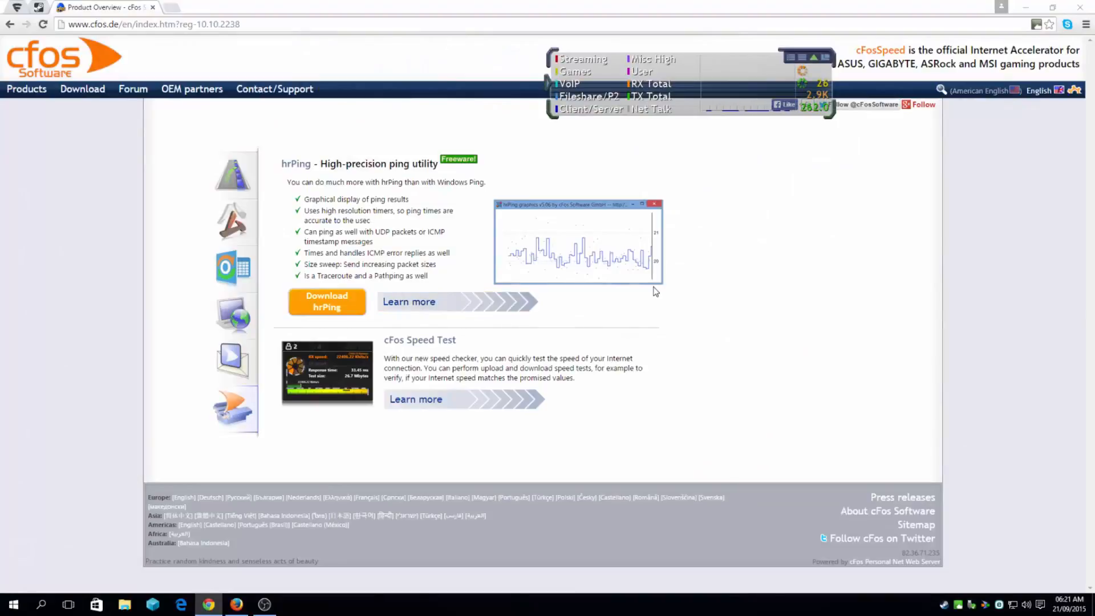
mouse_move(784, 296)
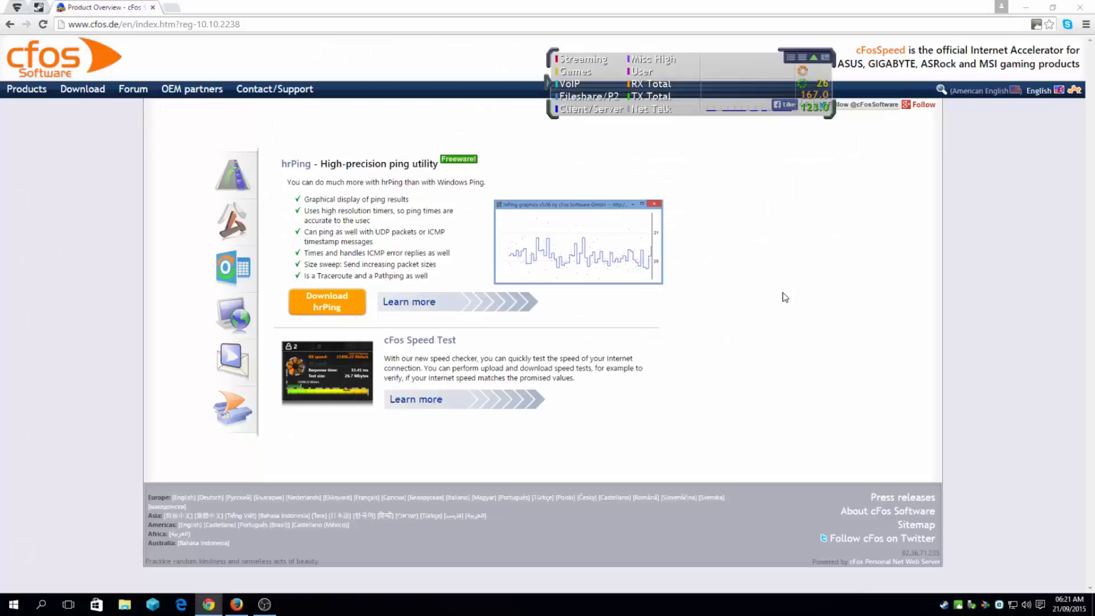
click(234, 174)
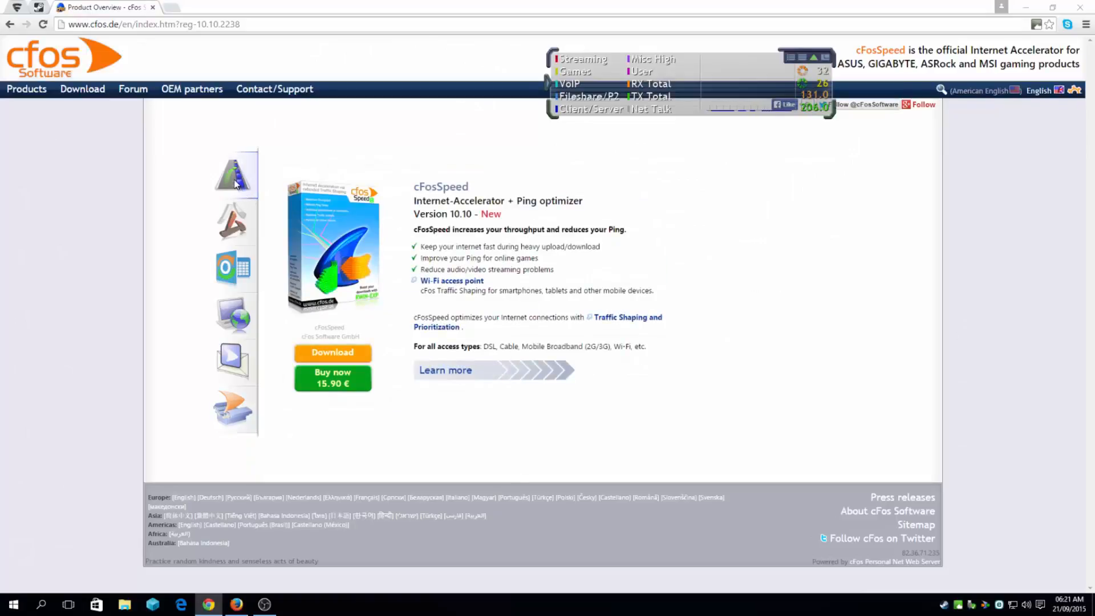
mouse_move(234, 173)
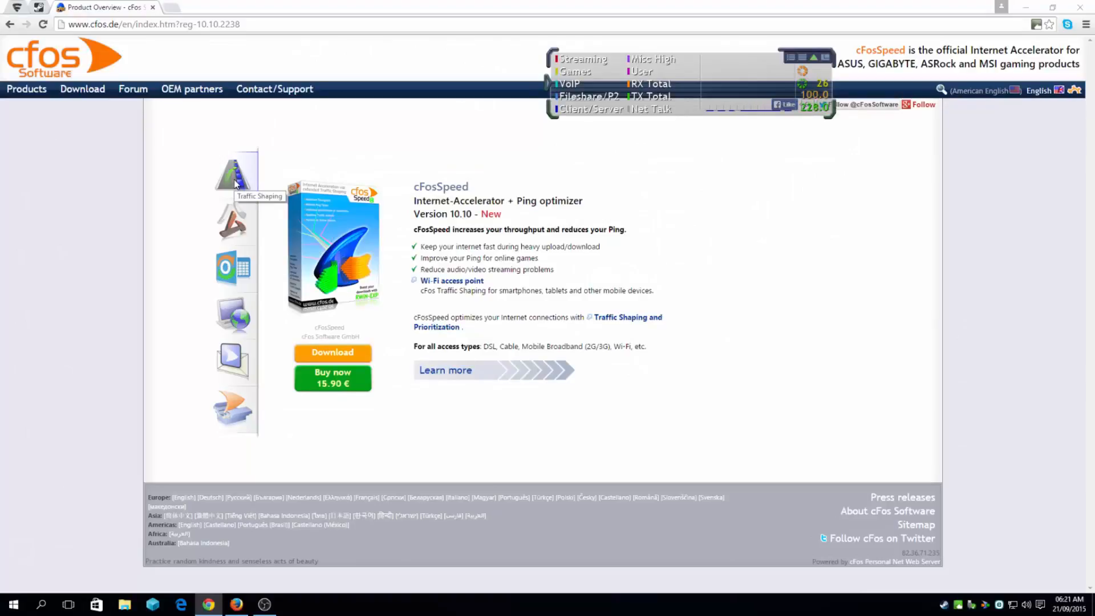
mouse_move(652, 197)
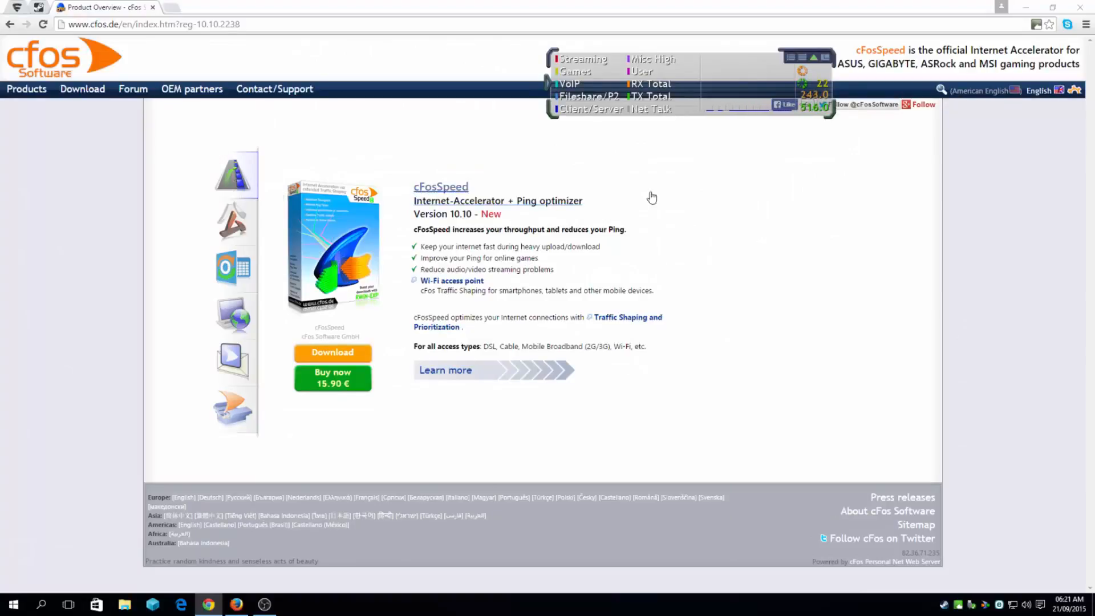
mouse_move(718, 229)
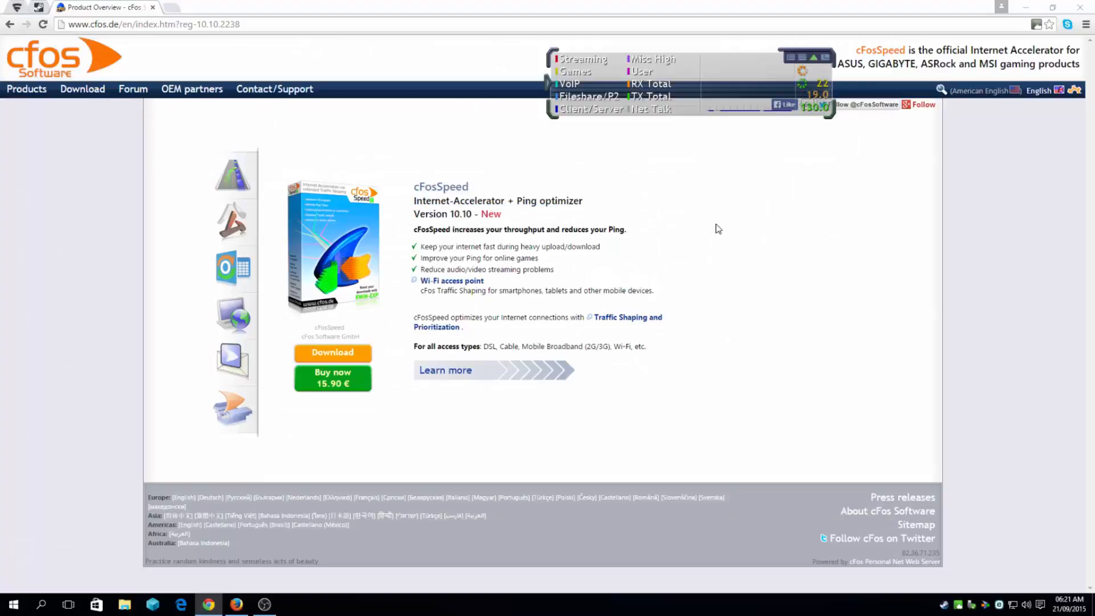
mouse_move(599, 244)
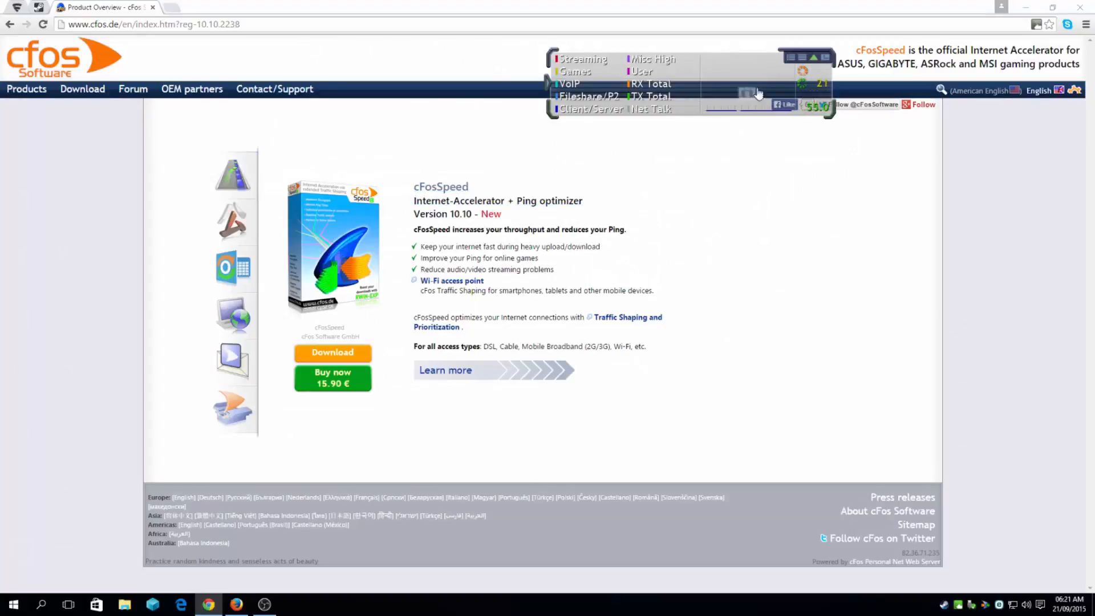
- Open cFosSpeed's About box confirming version 10.10.2238 is installed
right_click(758, 93)
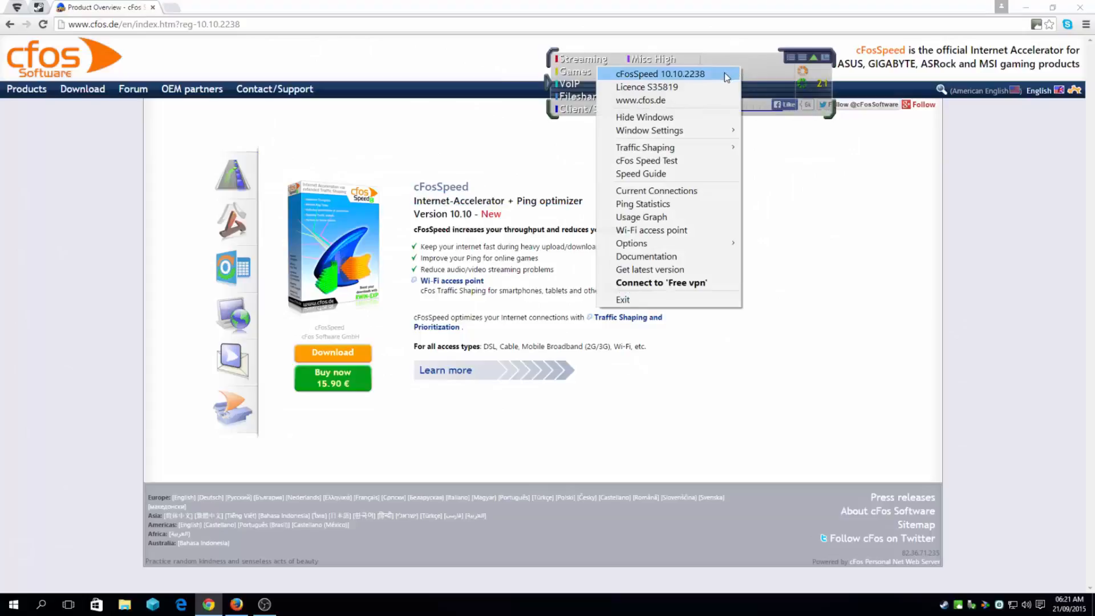
click(660, 74)
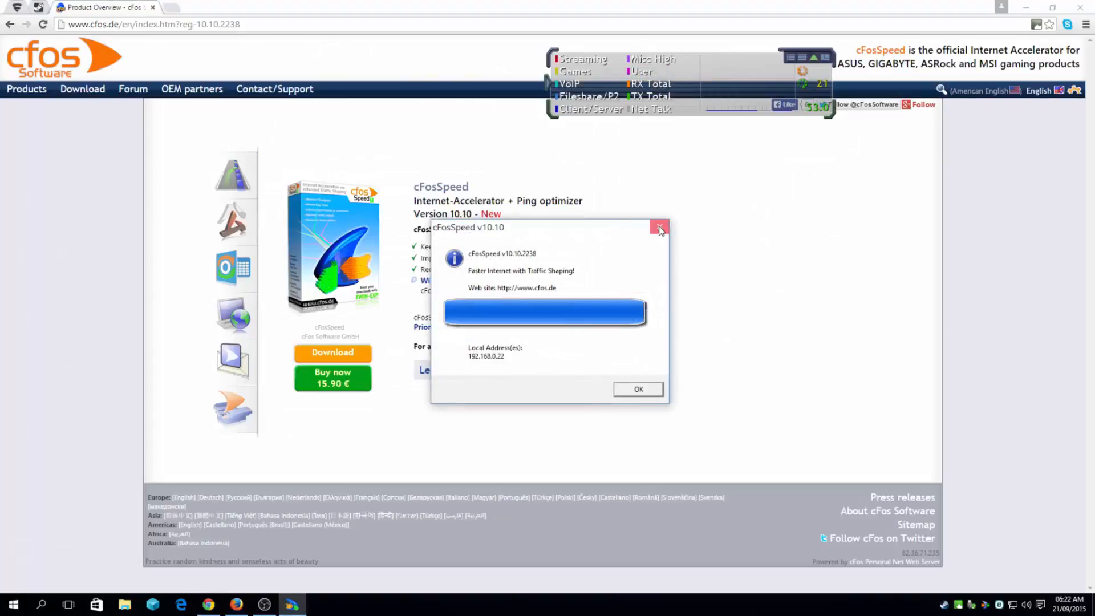
- Download and launch the cFosSpeed 10.10 installer, keeping British English, up to the folder step
click(659, 228)
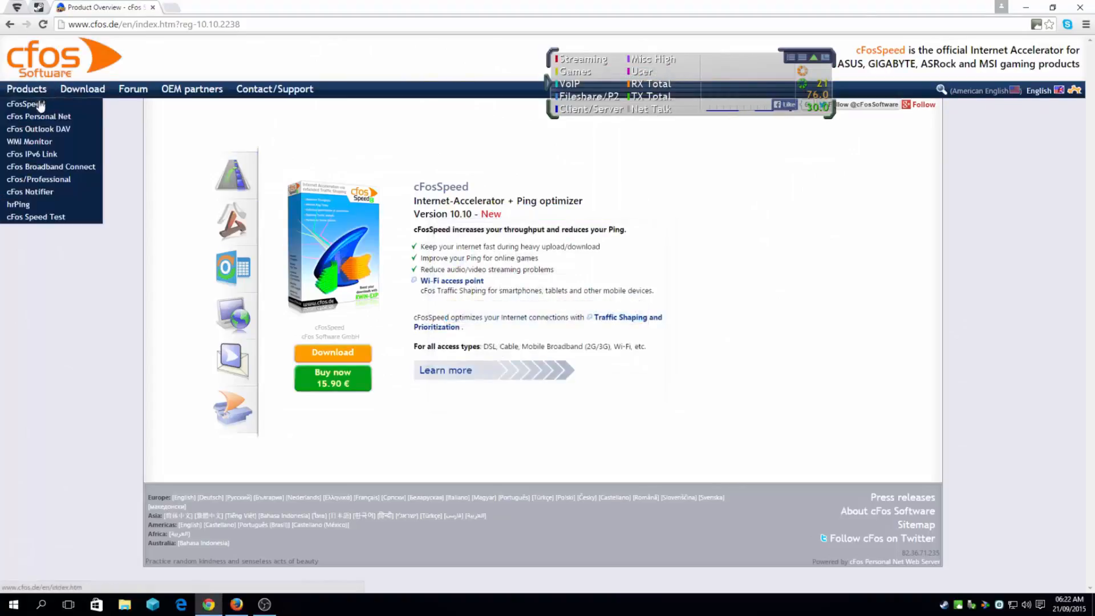
click(22, 103)
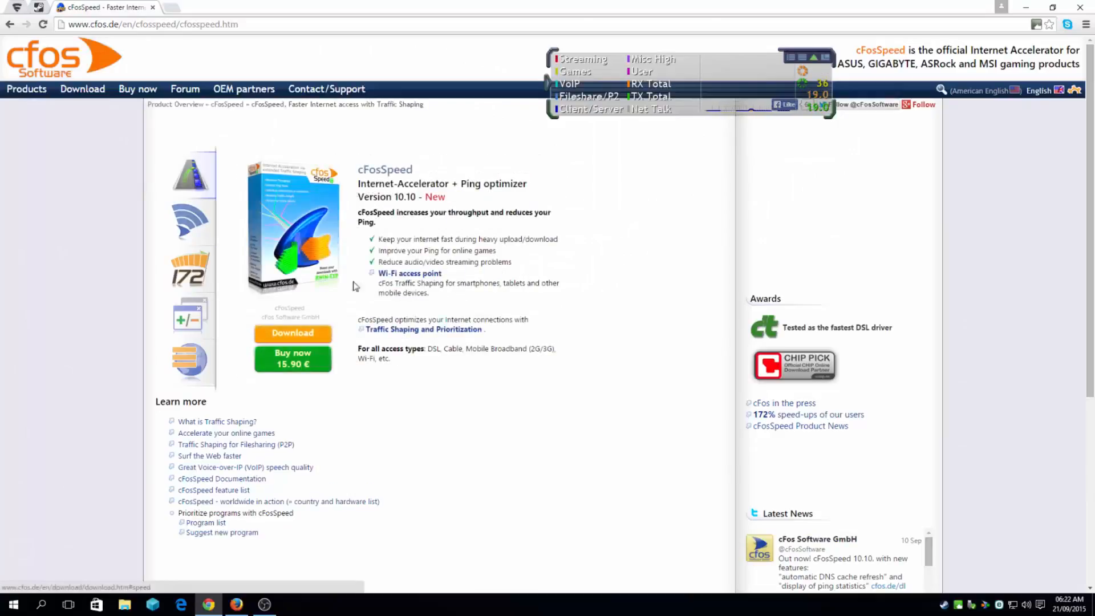
mouse_move(310, 366)
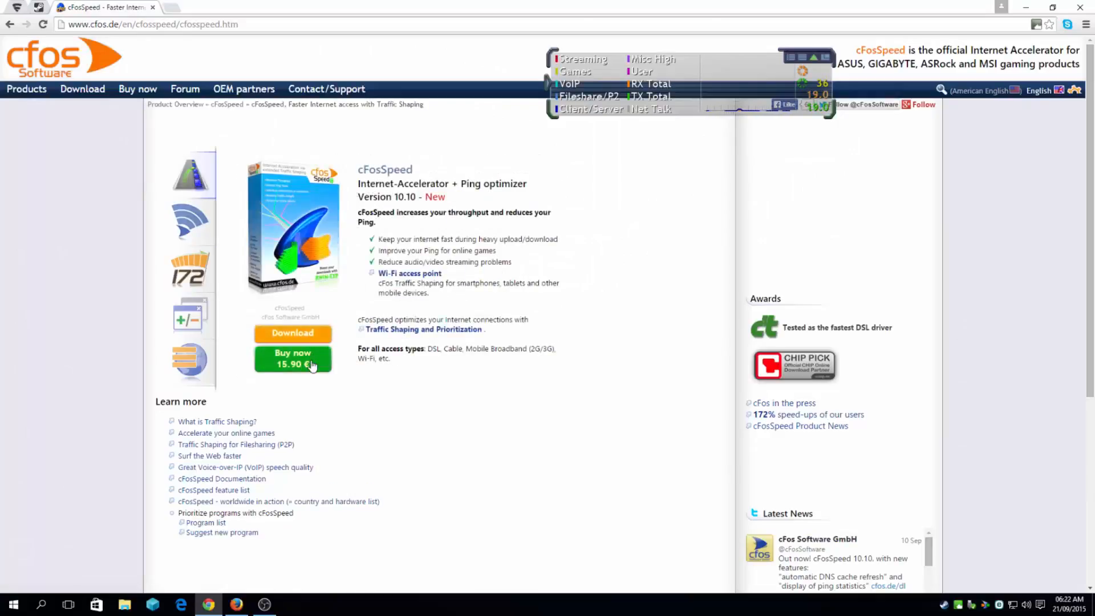
mouse_move(486, 236)
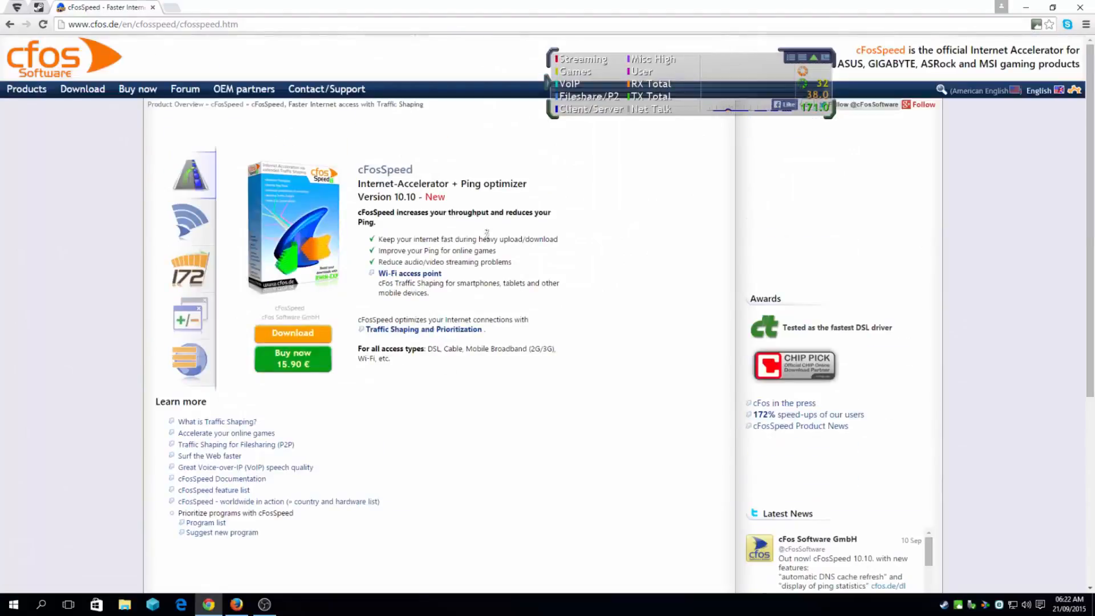
click(293, 333)
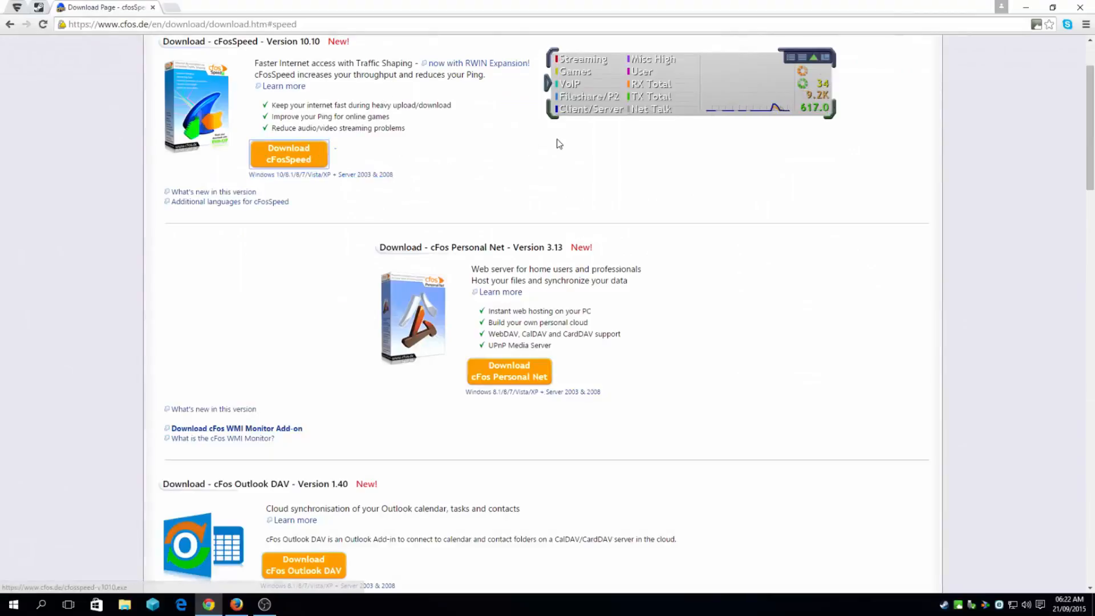
click(288, 152)
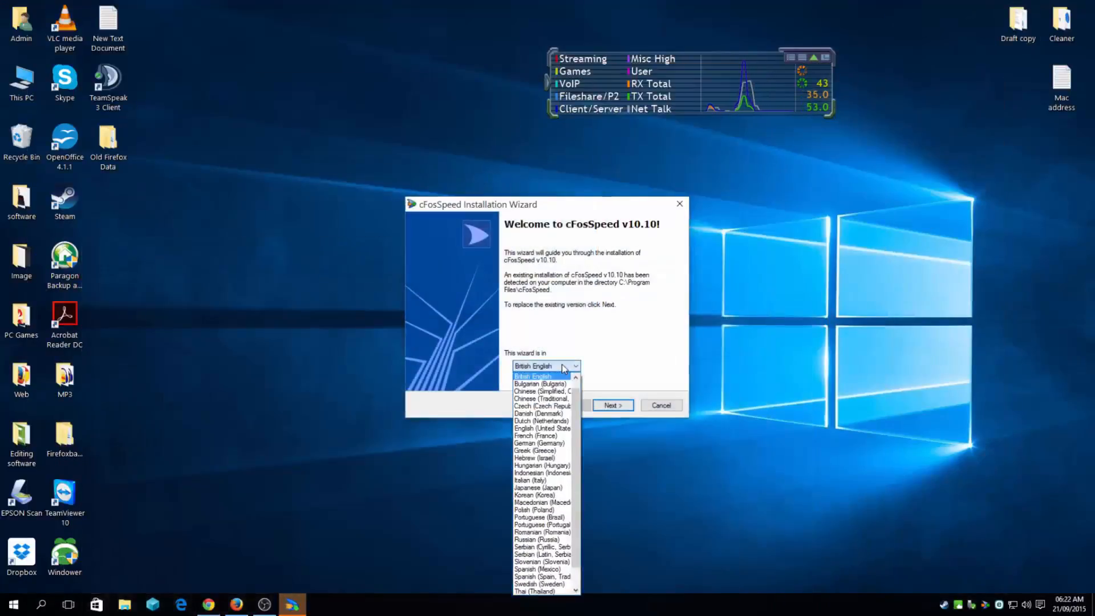
click(611, 405)
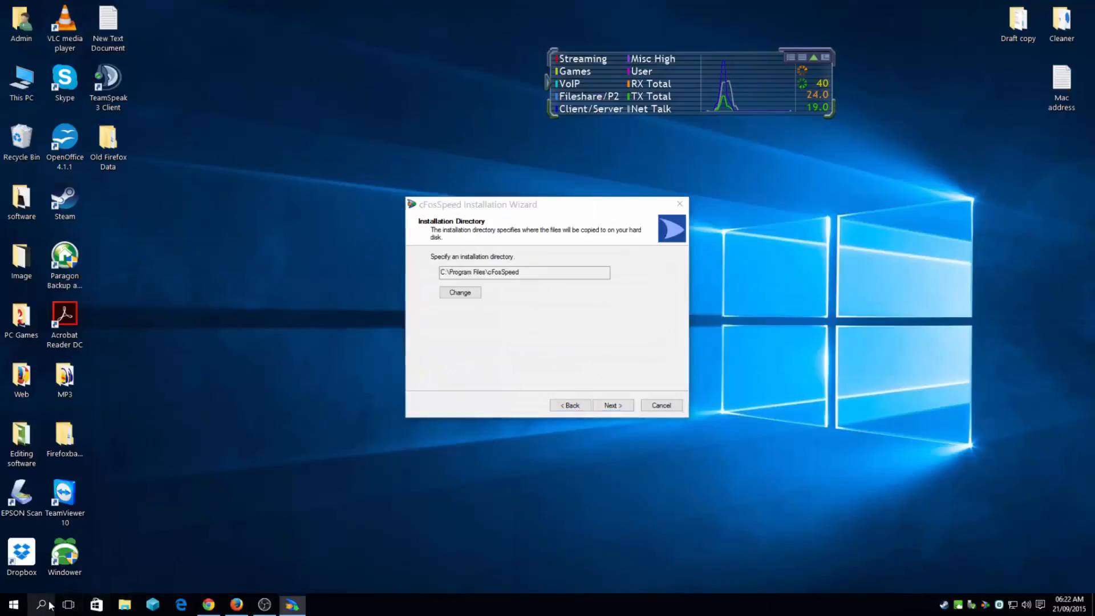
click(41, 604)
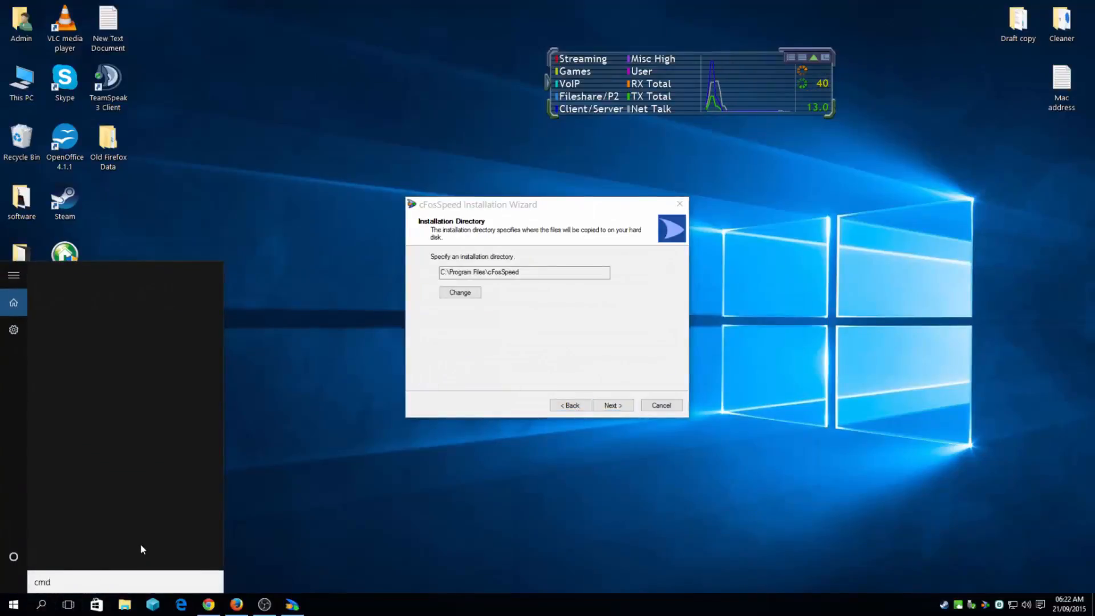
text(cmd)
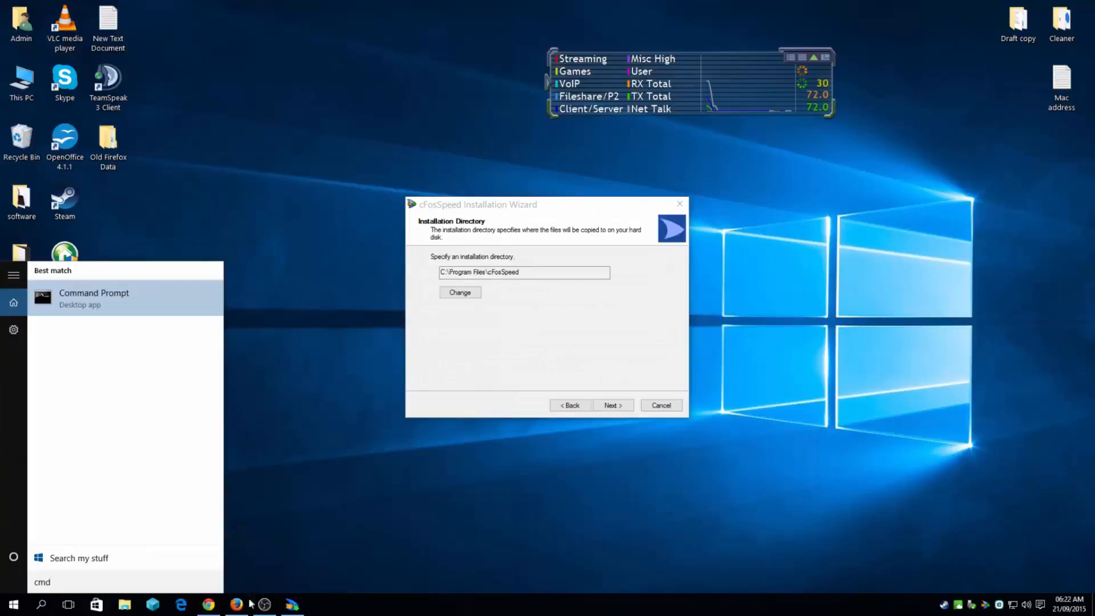
click(94, 299)
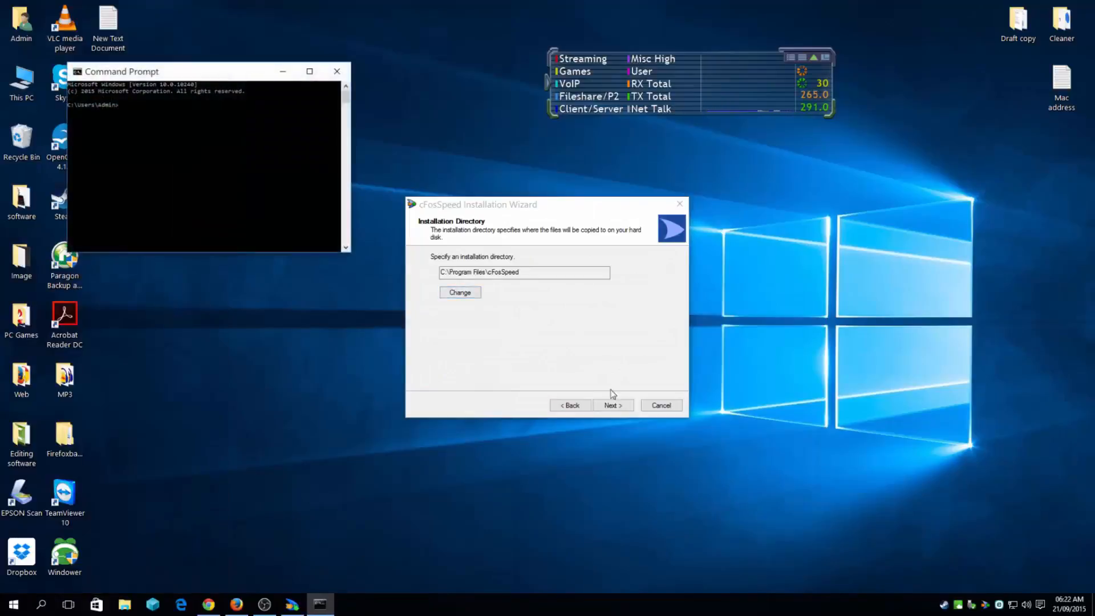
click(611, 405)
text(ping -t www.)
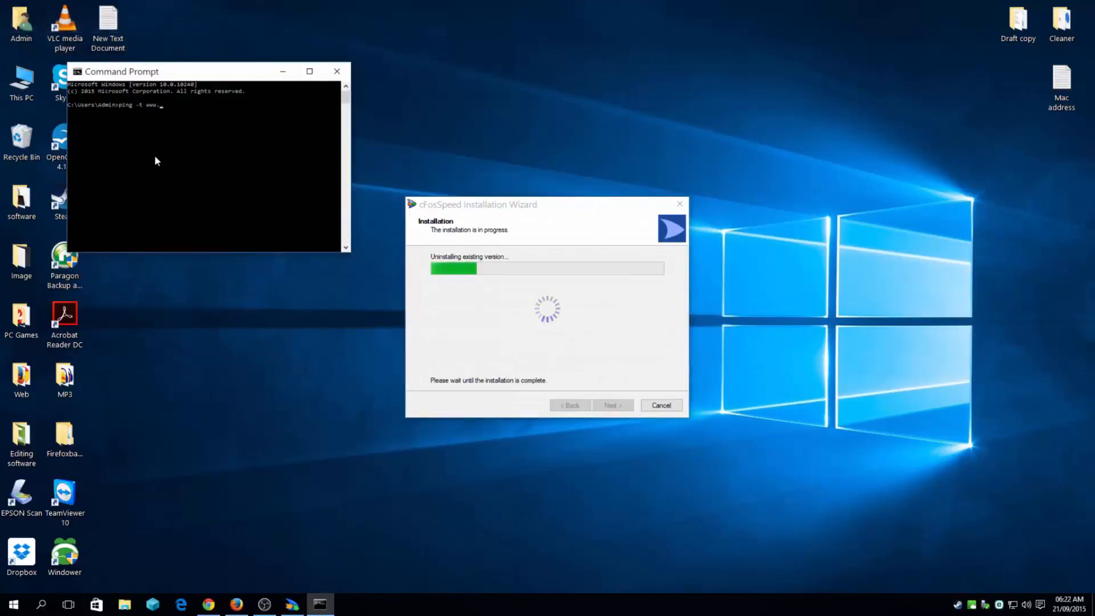
text(google.co.uk)
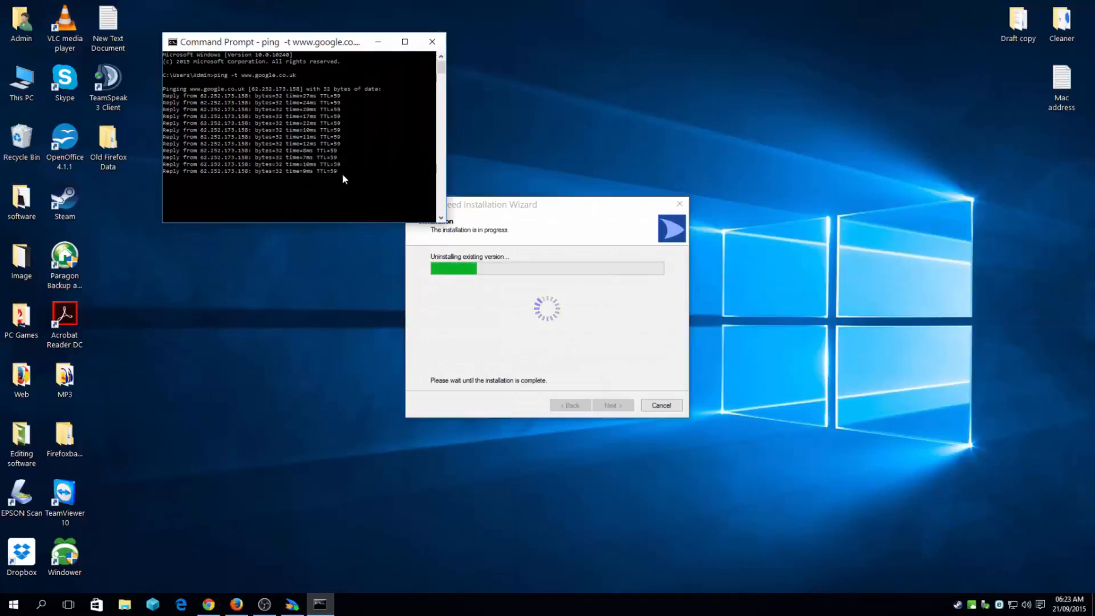
- Move the pinging Command Prompt window clear of the installer
drag(279, 42, 284, 28)
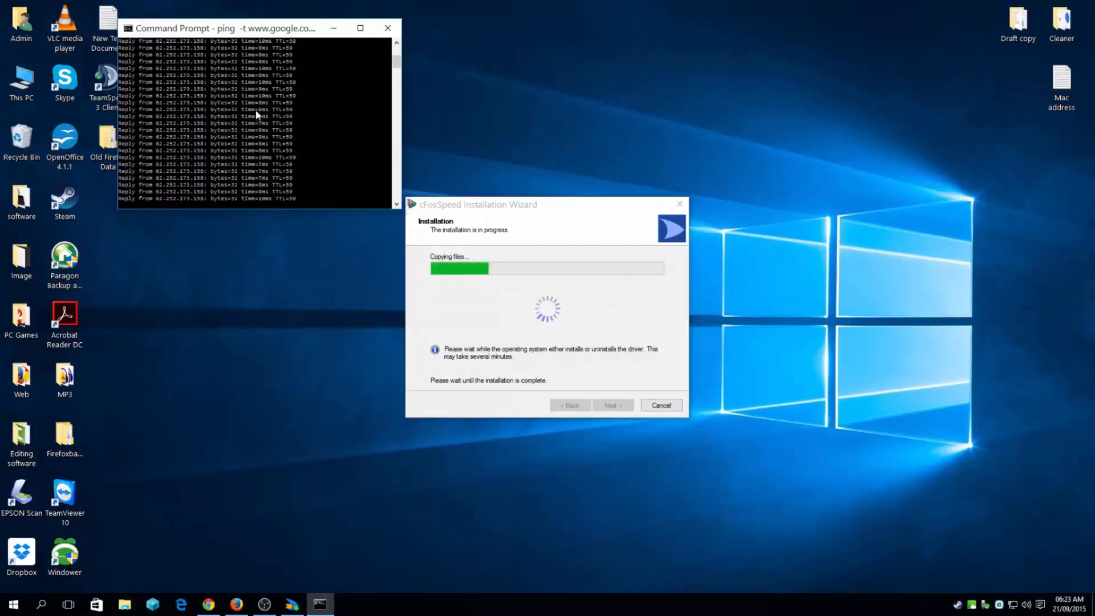
mouse_move(314, 179)
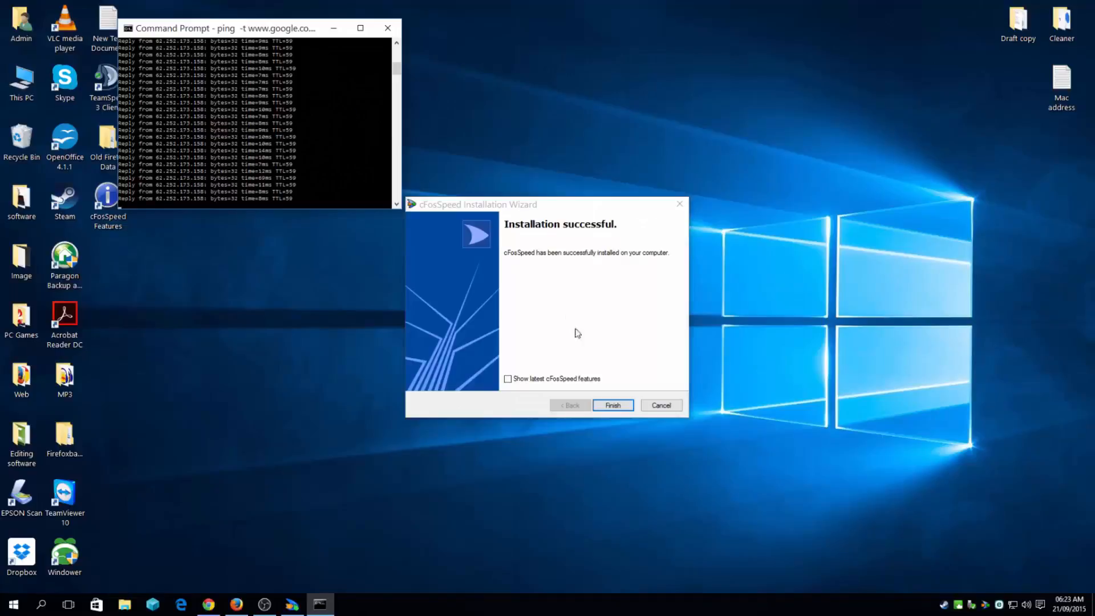
- Close the finished installer and open cFosSpeed's Preferences with traffic shaping settings
click(611, 405)
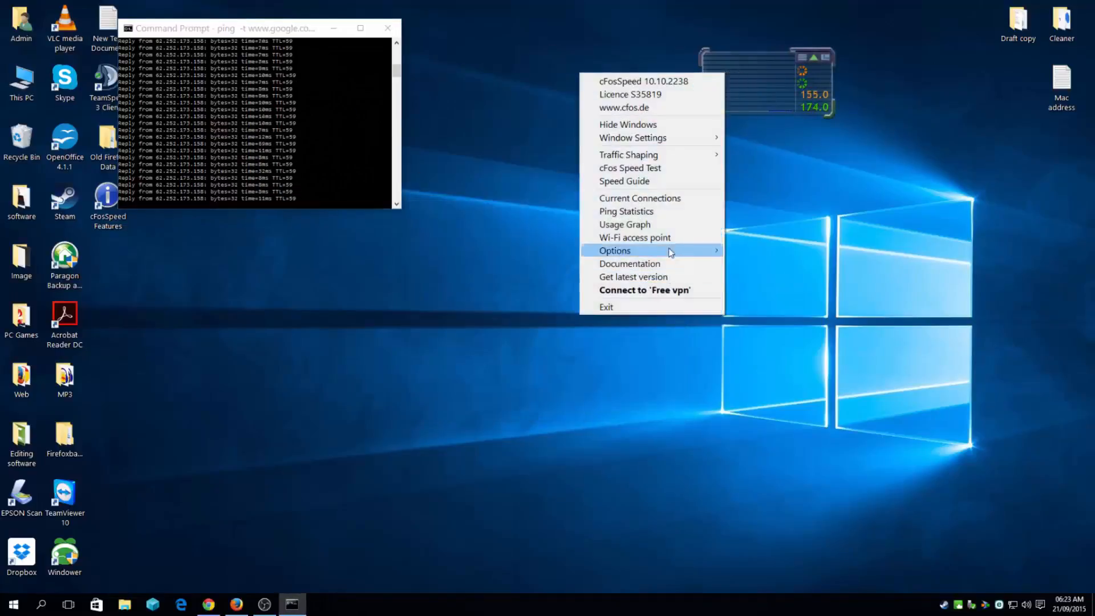
click(724, 104)
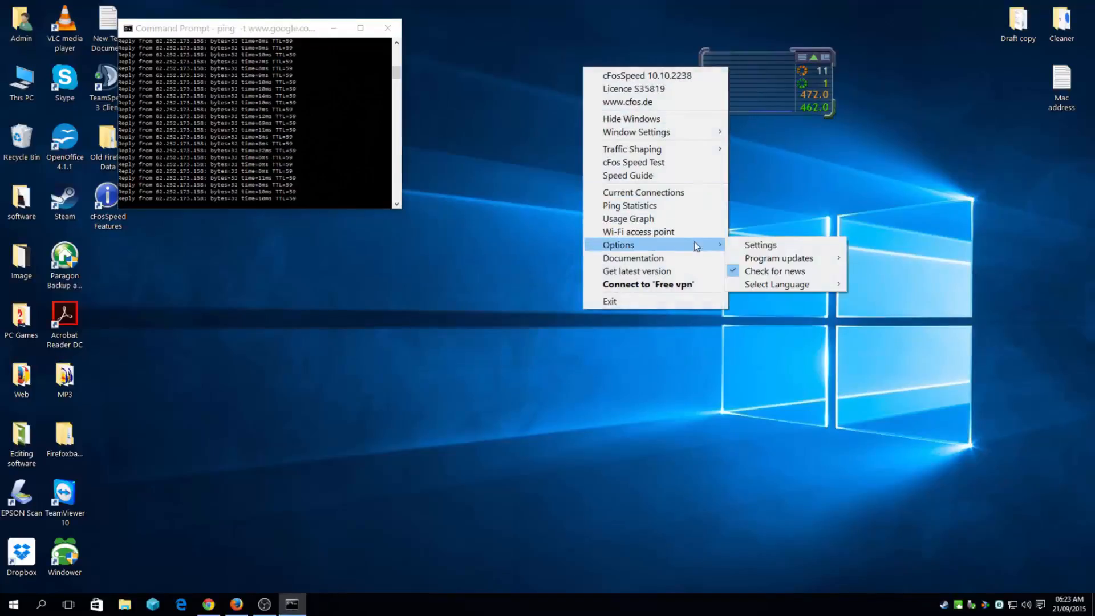
click(747, 74)
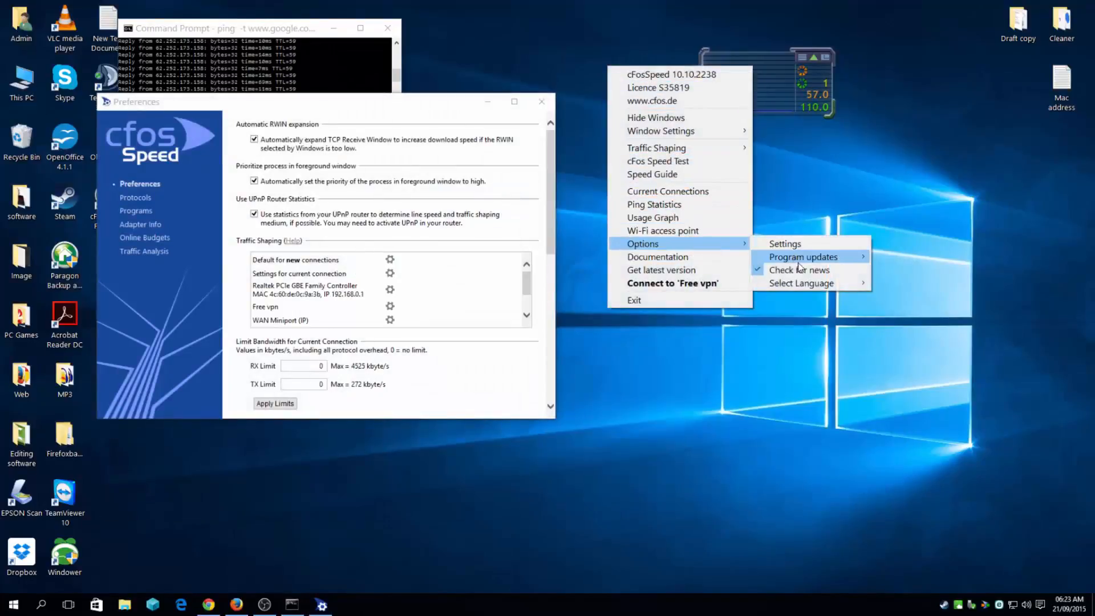
mouse_move(684, 244)
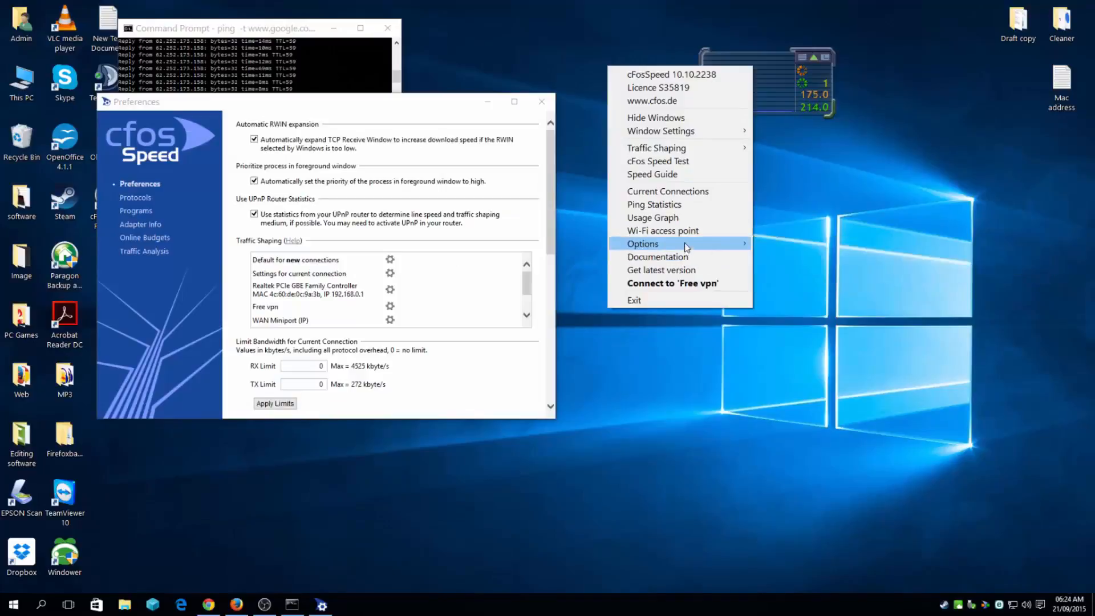
mouse_move(694, 143)
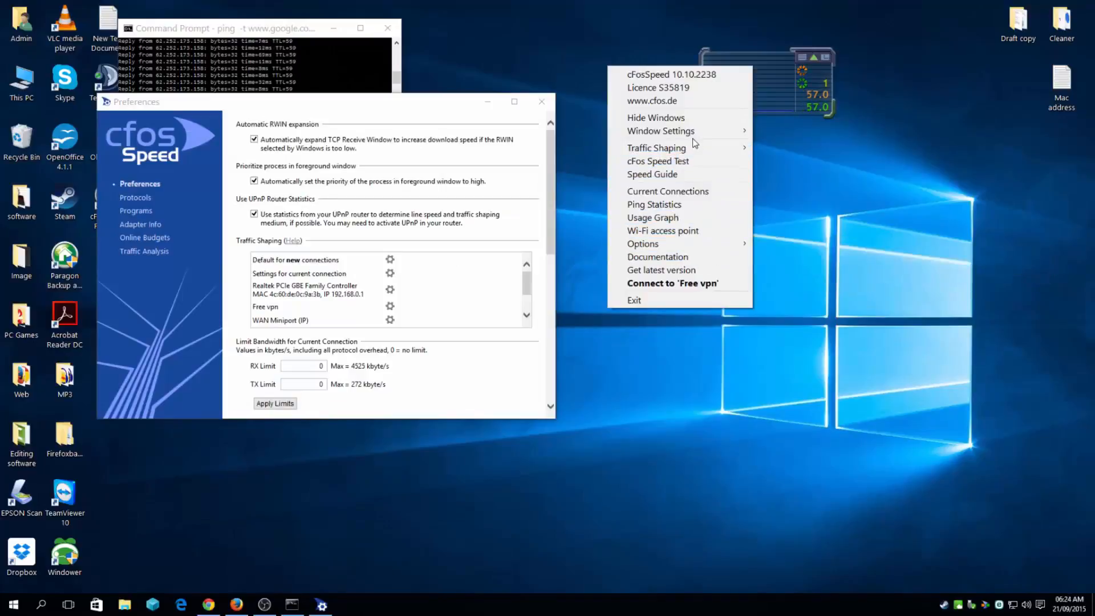
mouse_move(662, 230)
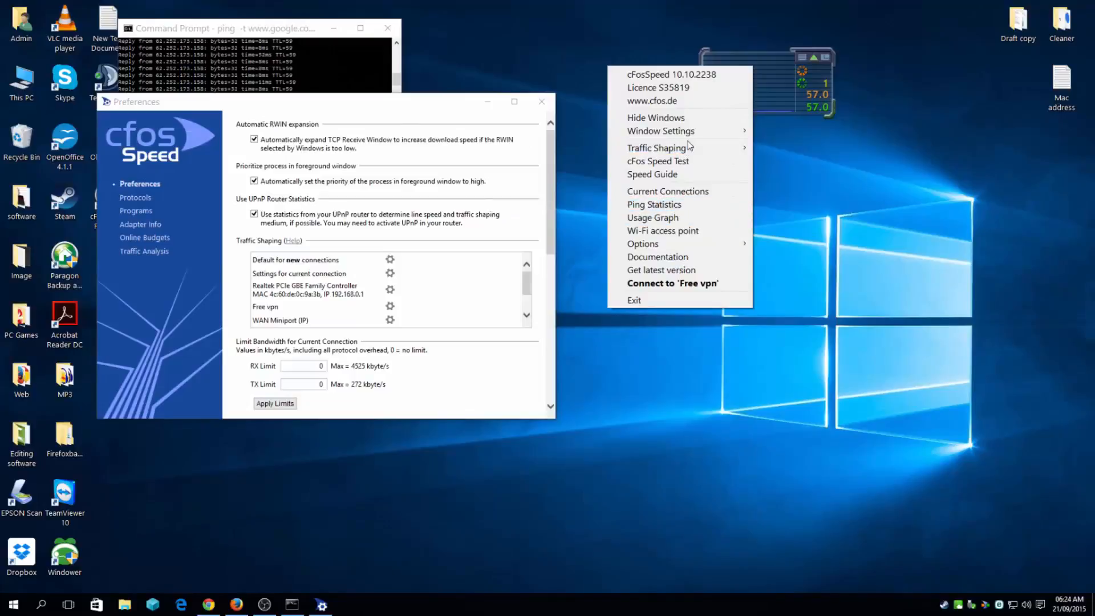
mouse_move(657, 147)
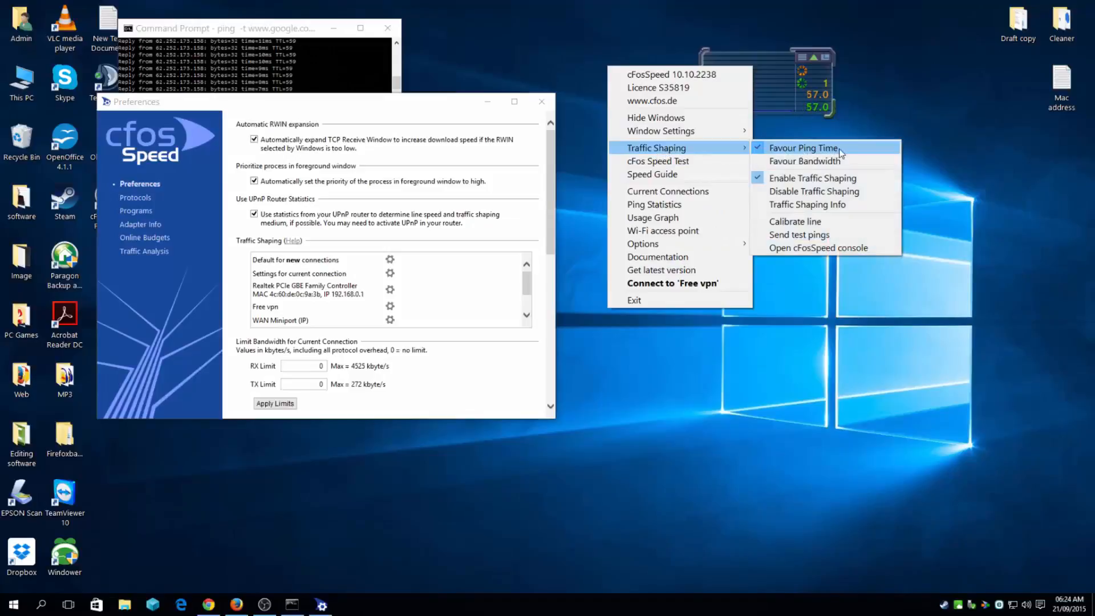
mouse_move(812, 178)
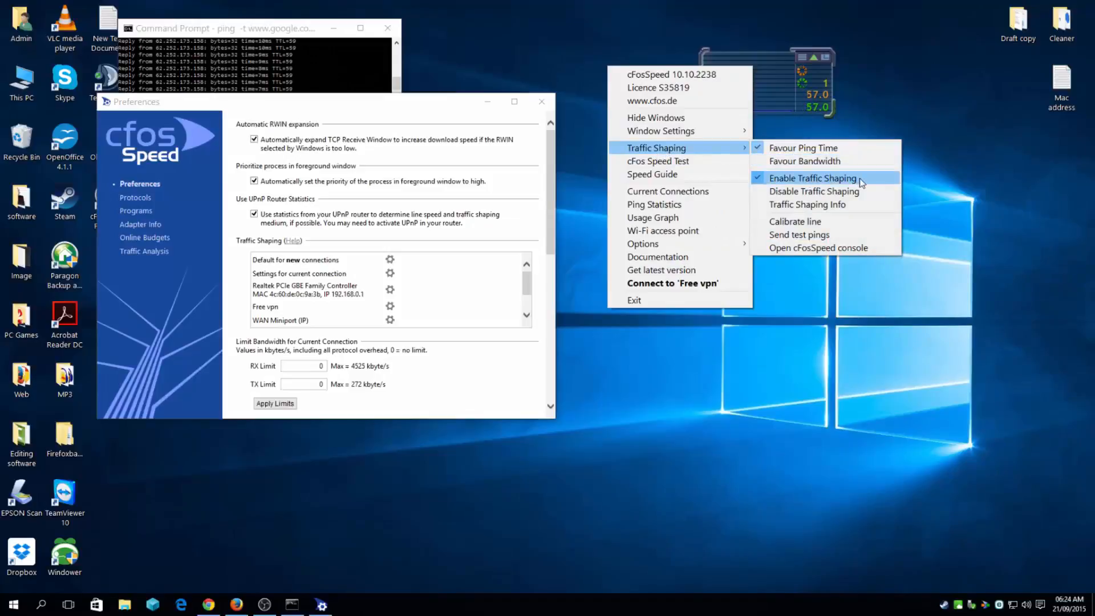
mouse_move(794, 222)
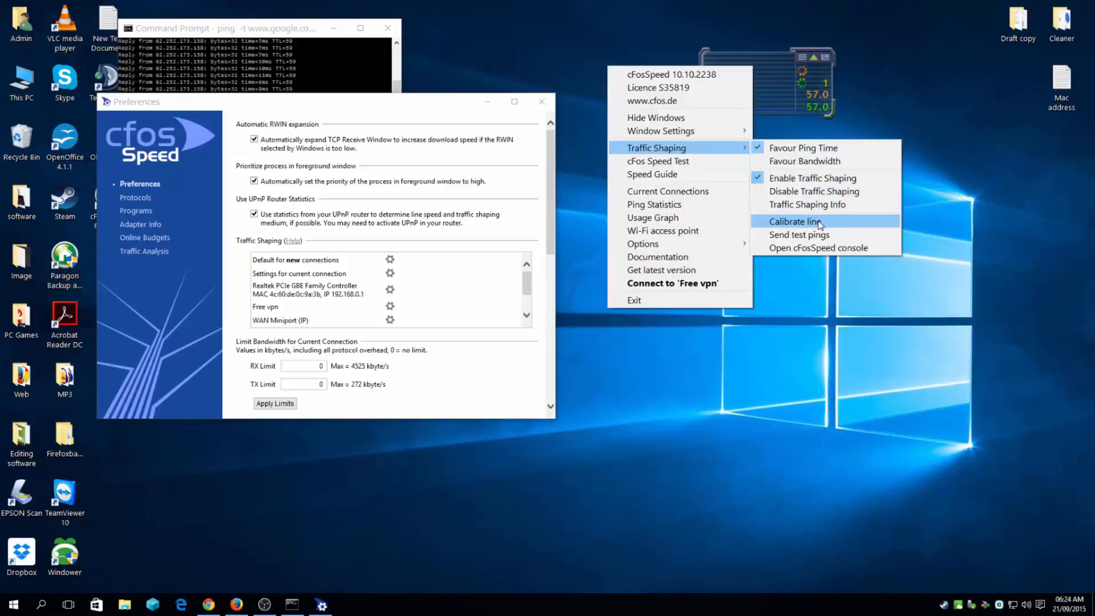
mouse_move(138, 275)
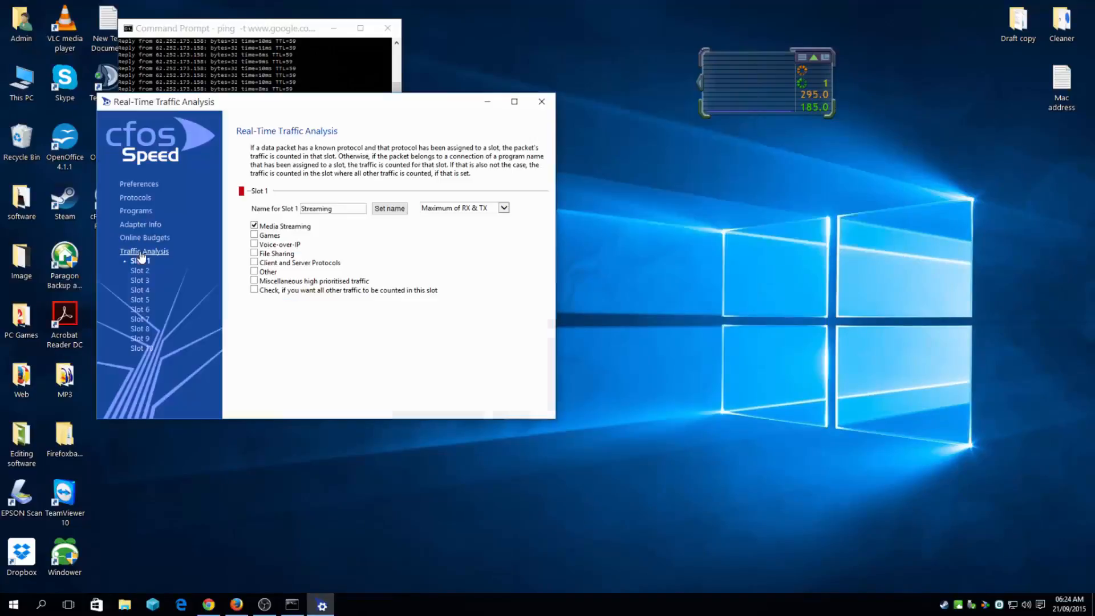
- Show Adapter Info with calibration at 100% (Perfect) and traffic shaping active
click(140, 224)
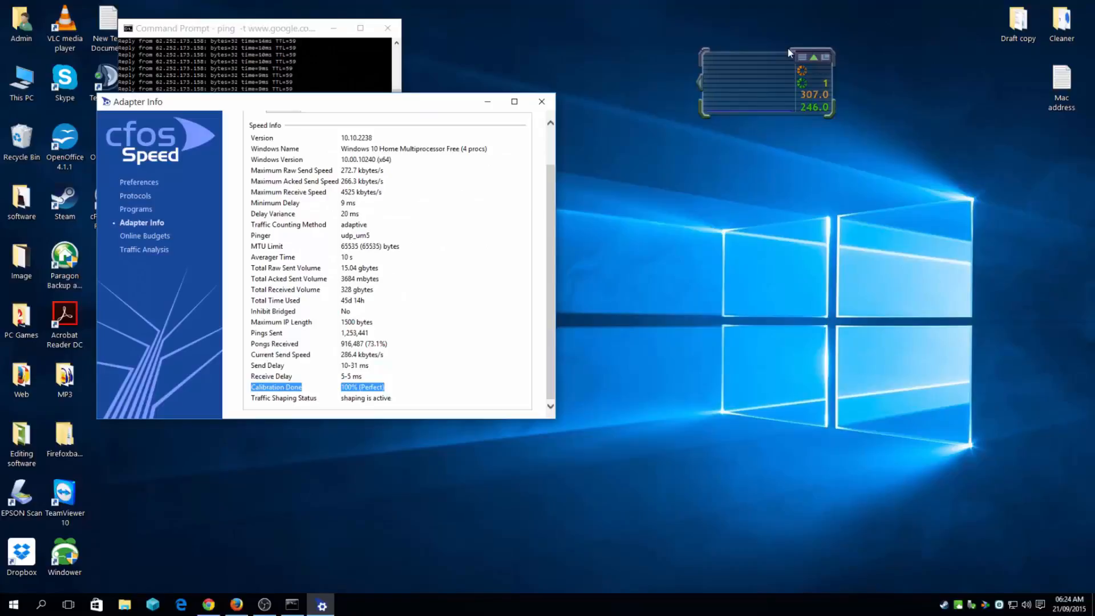
mouse_move(866, 42)
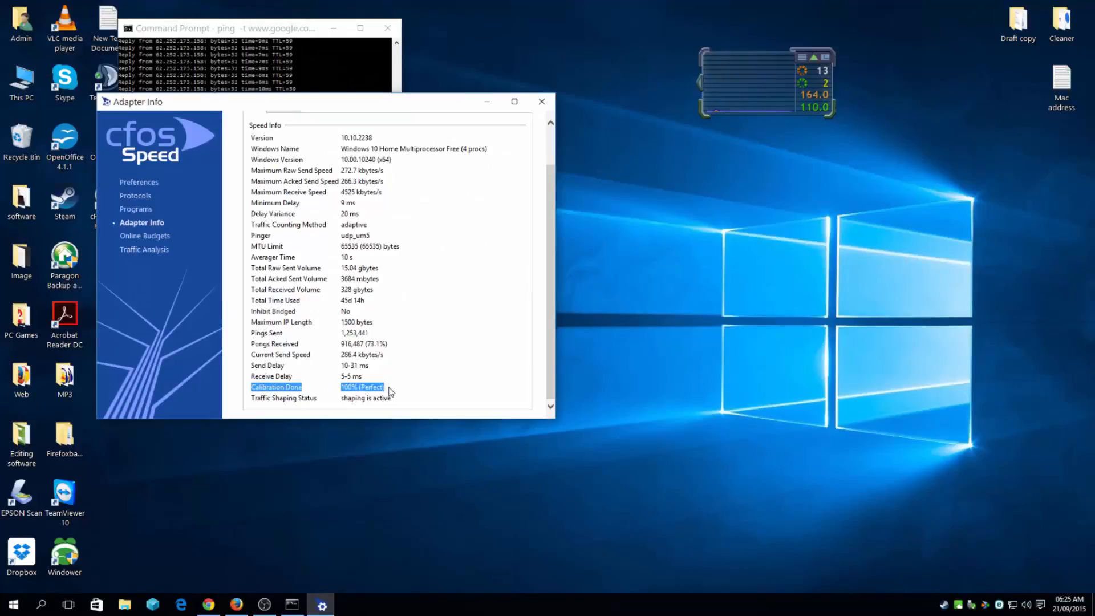
mouse_move(369, 377)
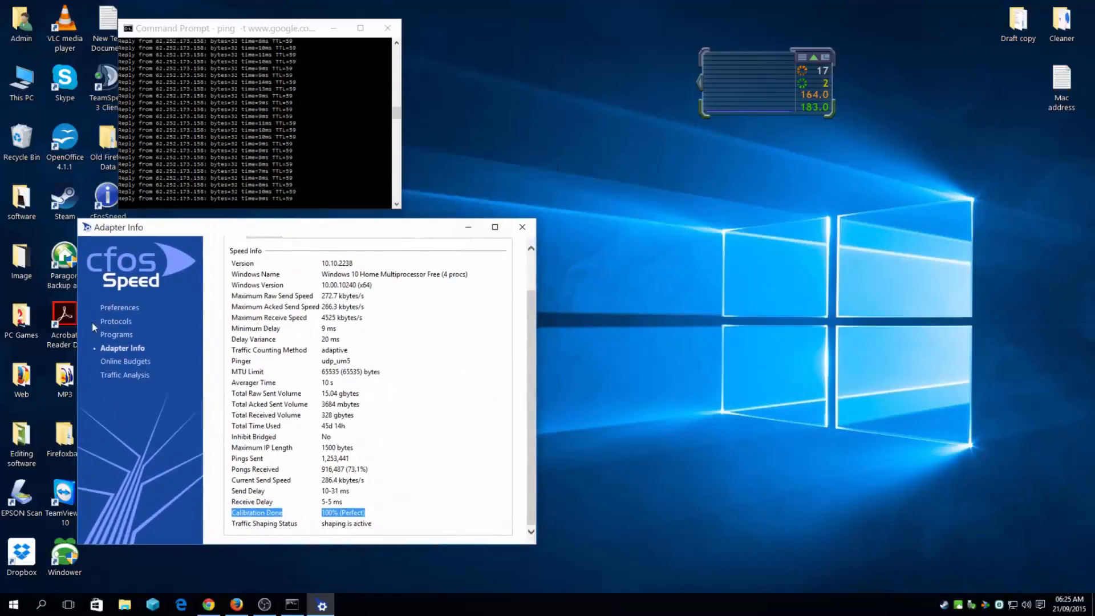
- Scroll Preferences to the enabled Favour Ping Time, Packet loss avoidance and Activate Firewall options
click(119, 309)
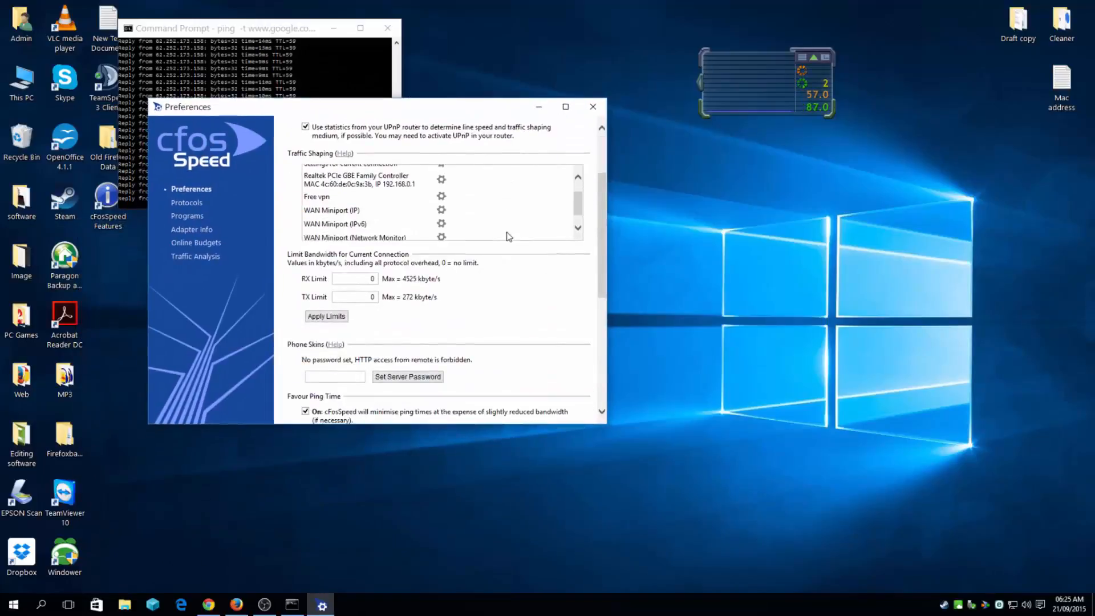
scroll(down, 3)
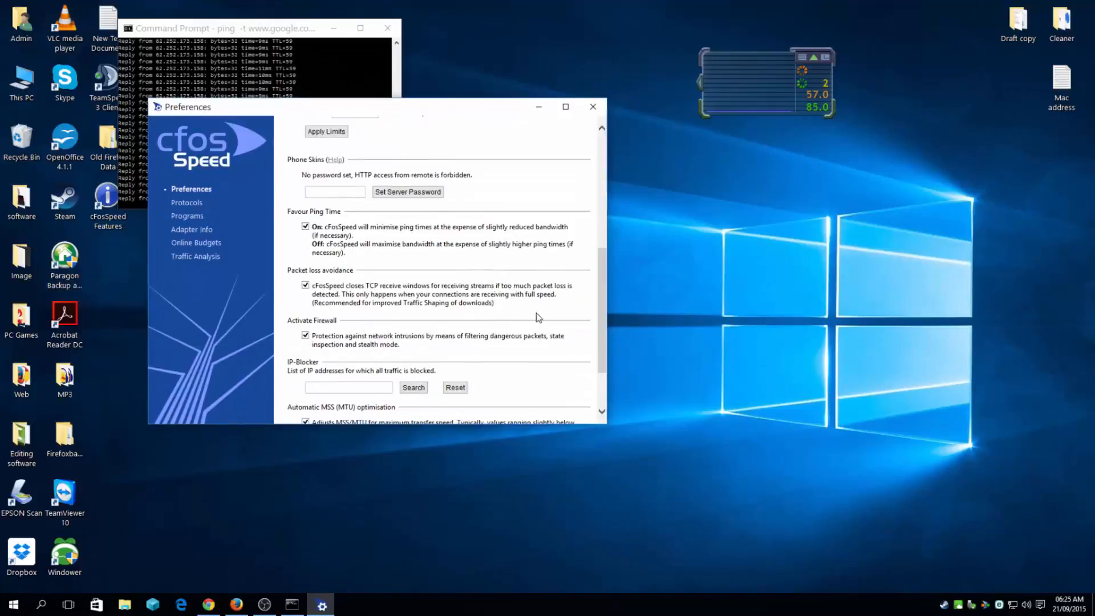
scroll(down, 3)
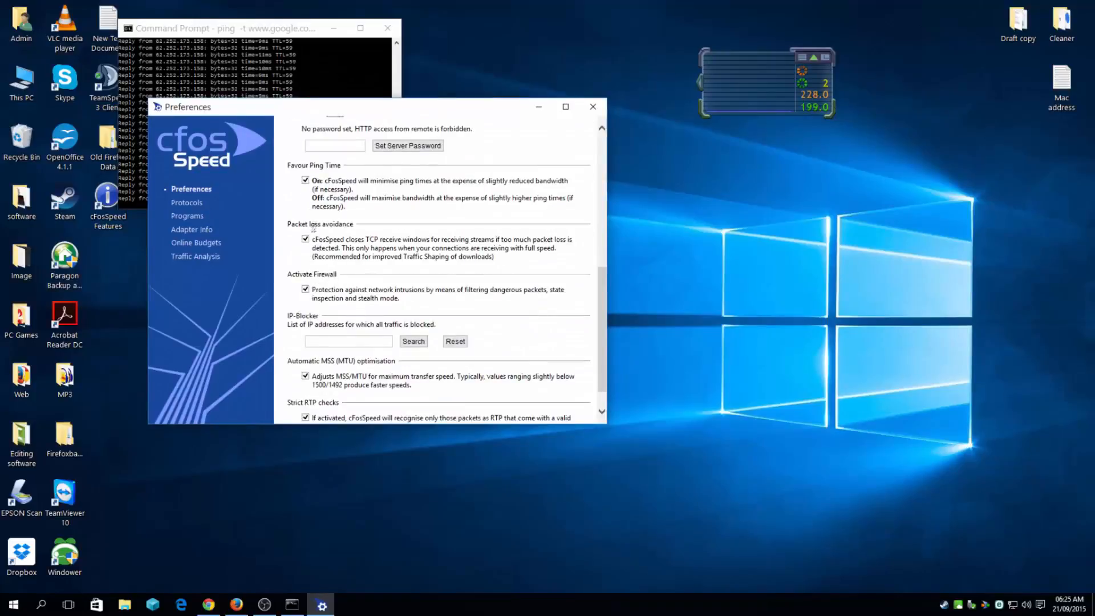
drag(186, 106, 316, 187)
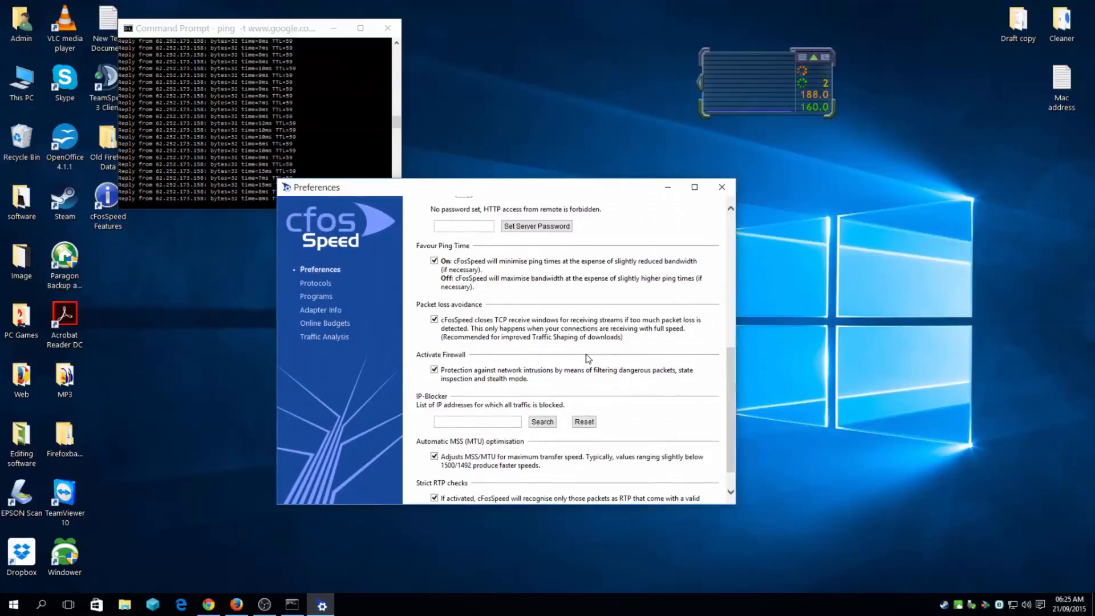
scroll(down, 3)
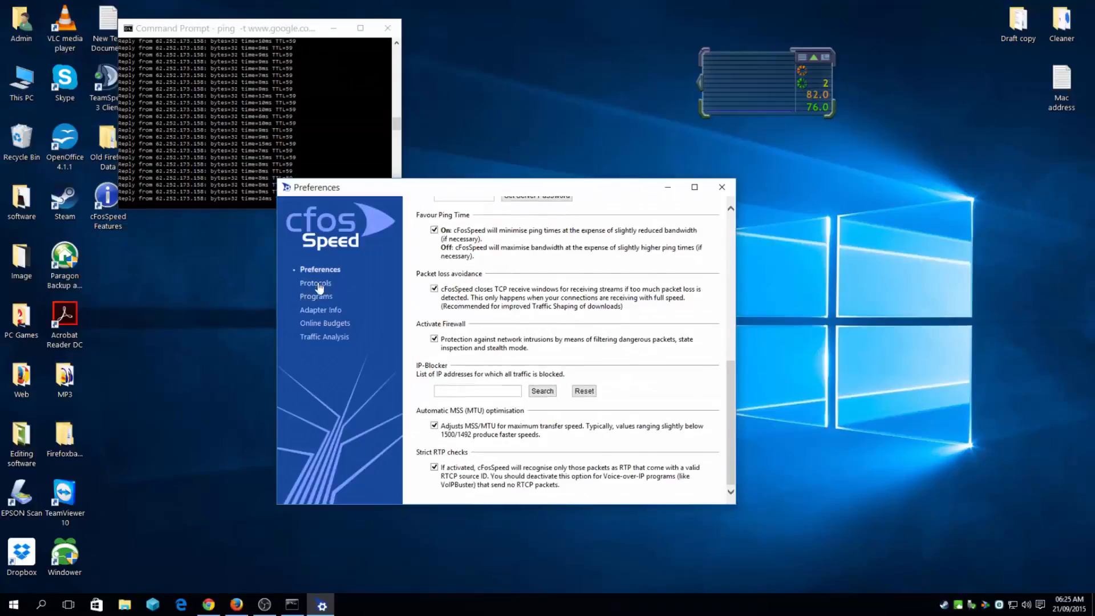
- Scroll through the Programs > Games priority list, then close the priorities window
click(316, 296)
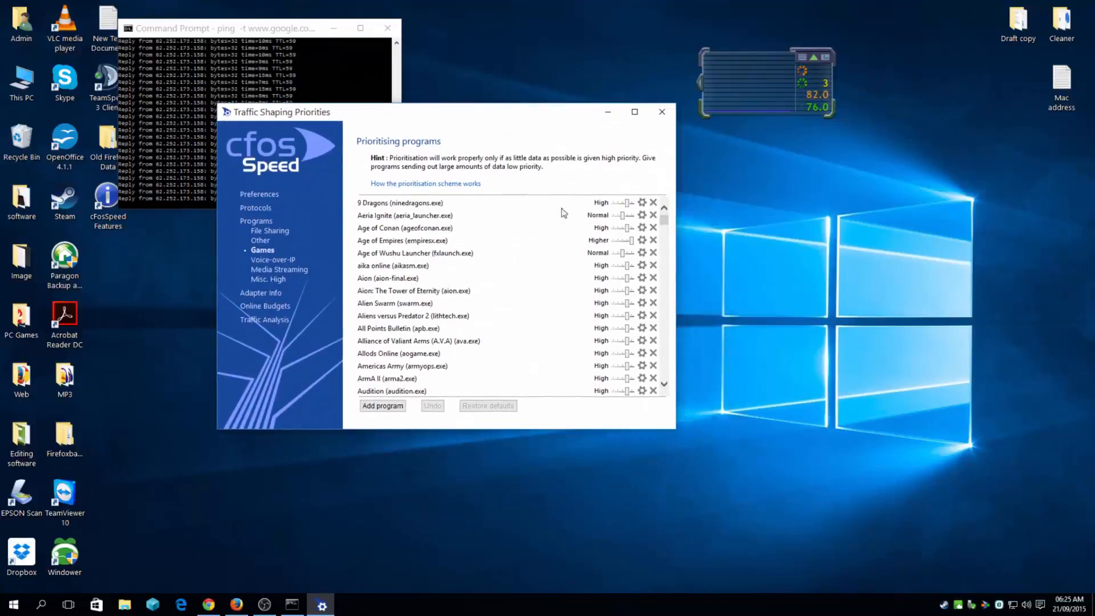
scroll(down, 3)
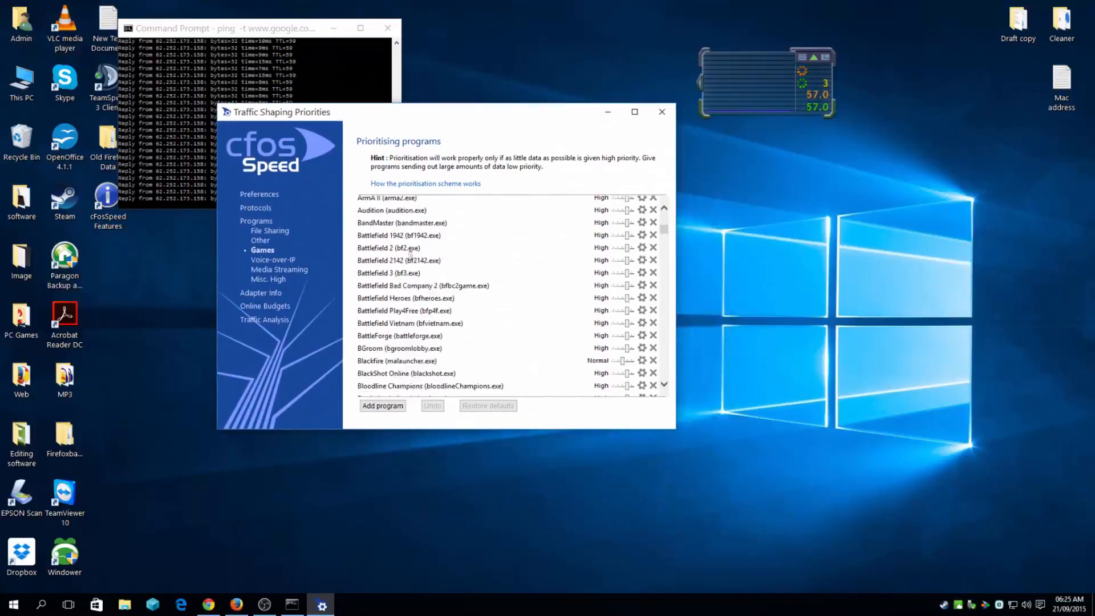
scroll(down, 3)
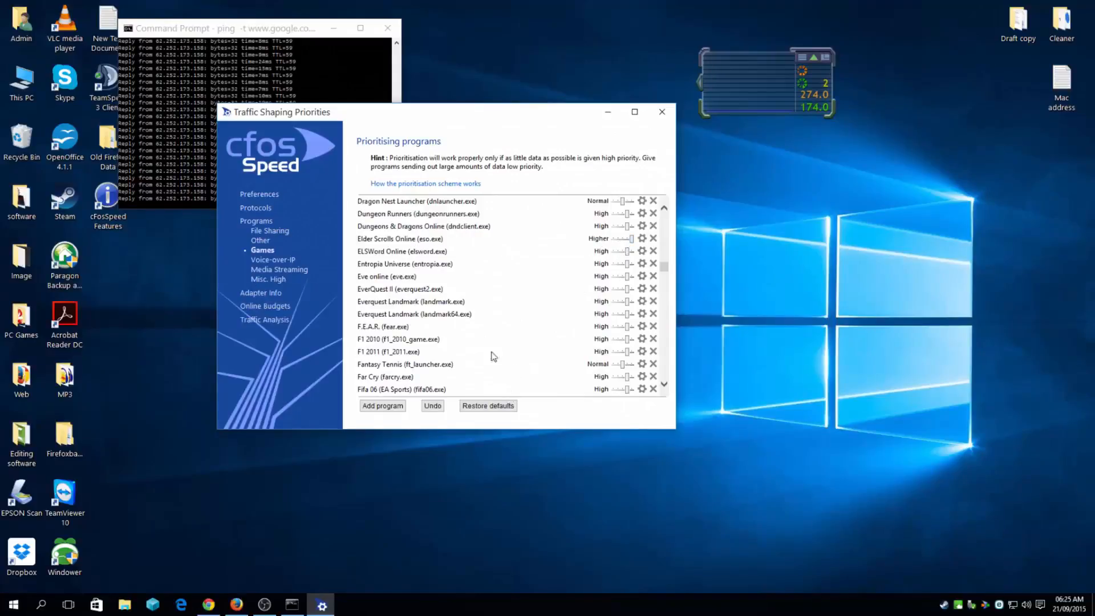
scroll(down, 3)
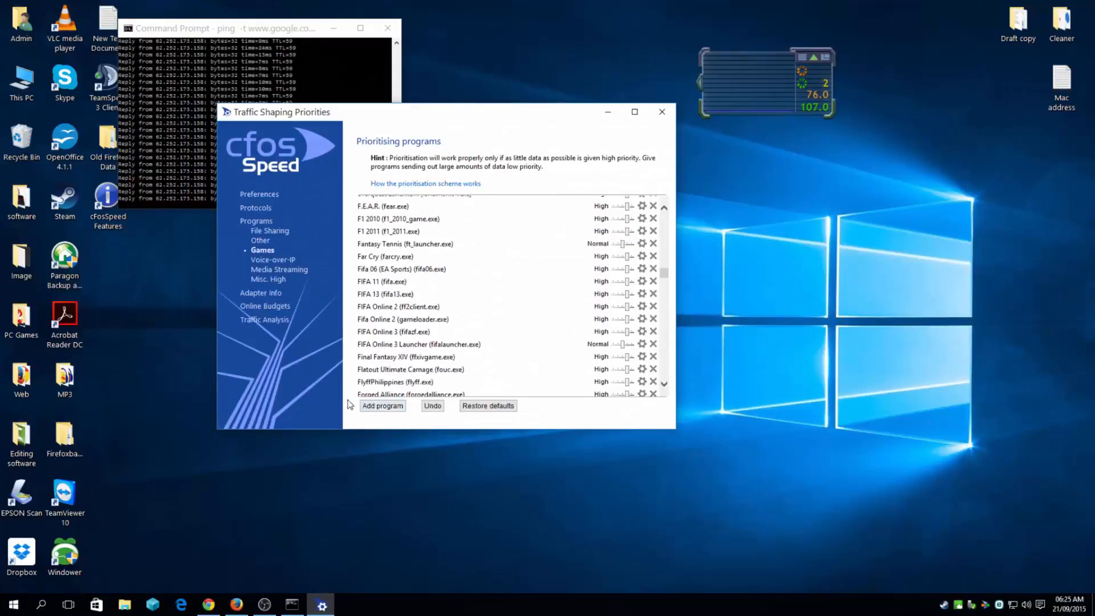
scroll(down, 3)
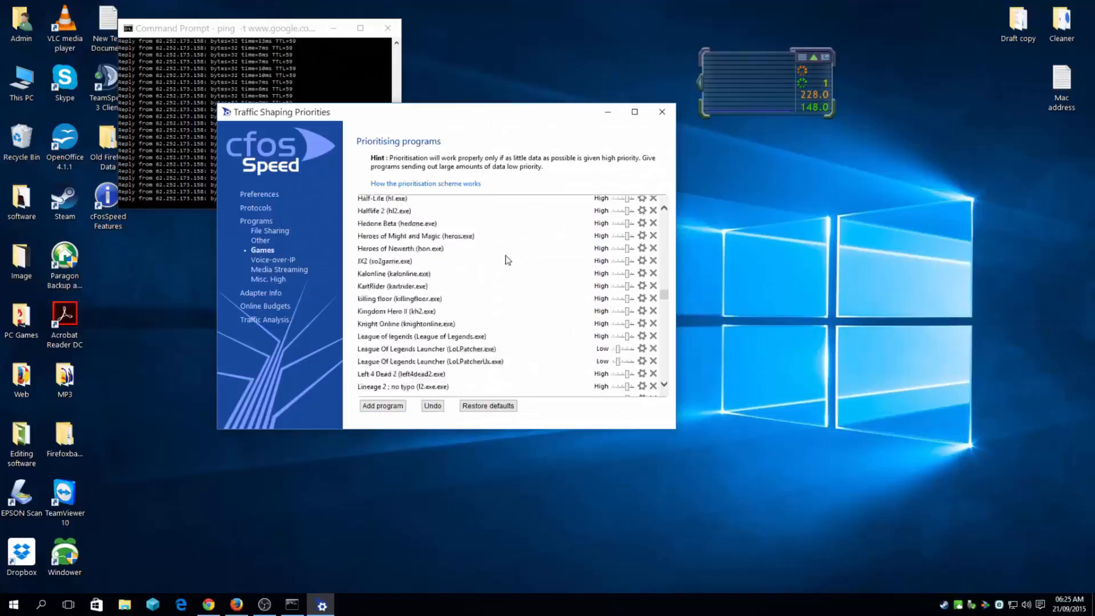
scroll(down, 3)
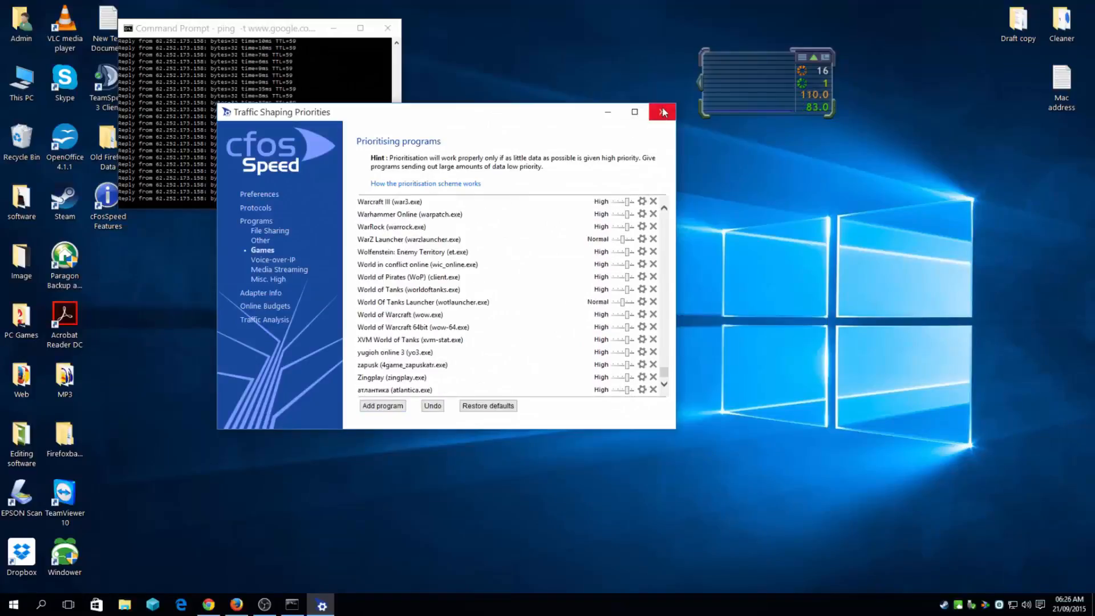
click(662, 112)
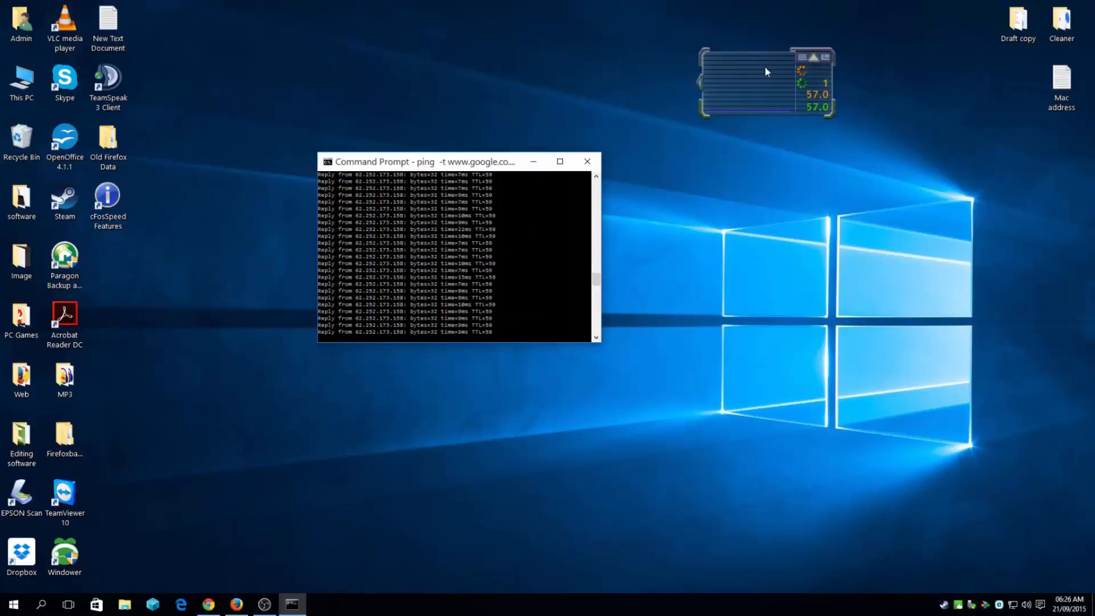
right_click(764, 80)
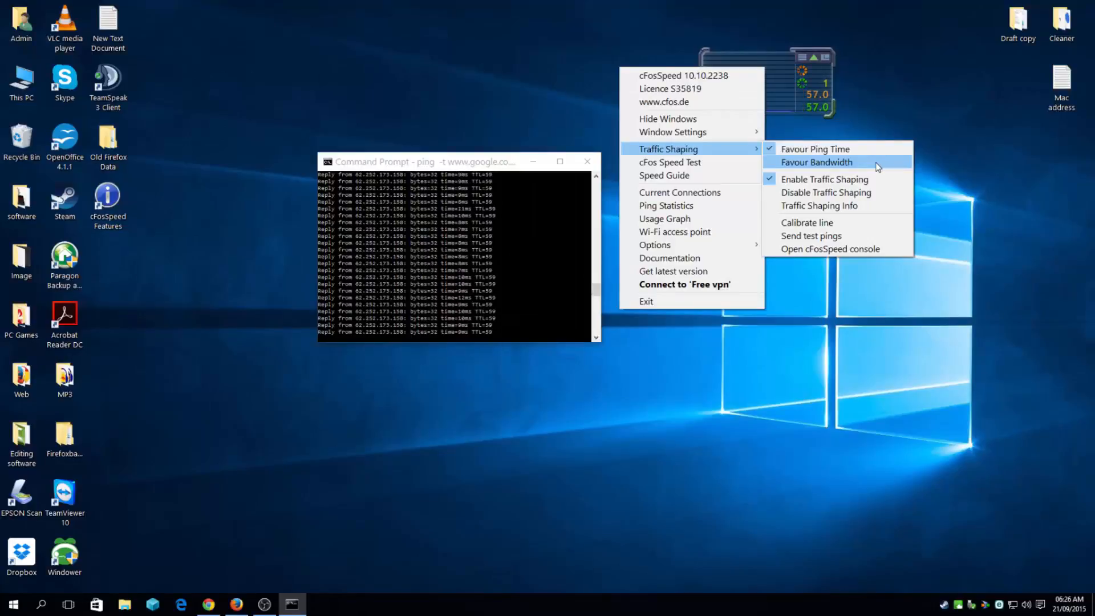
click(816, 161)
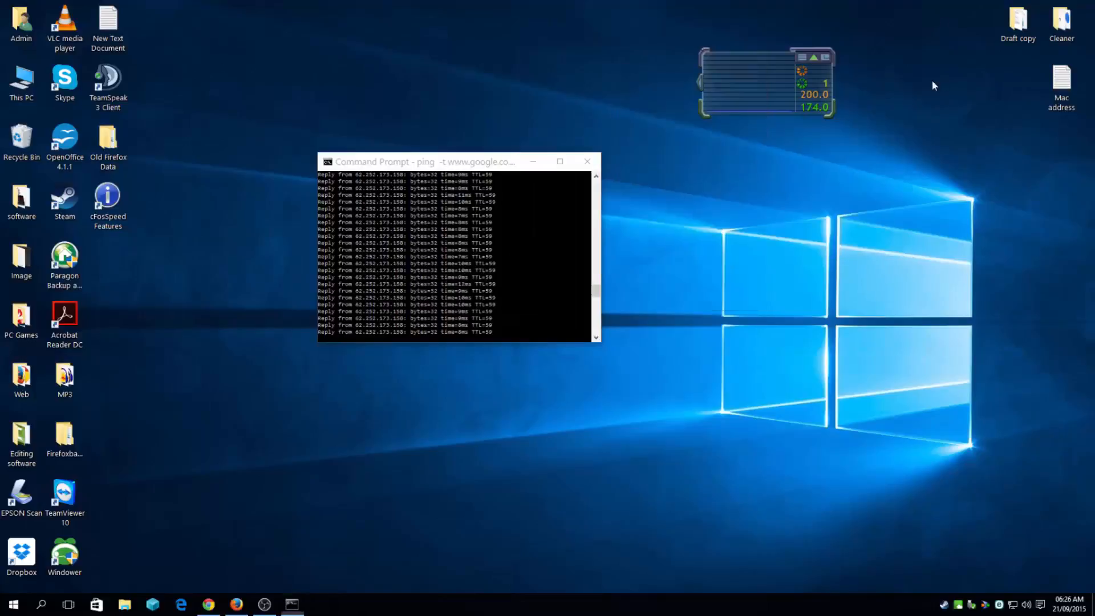